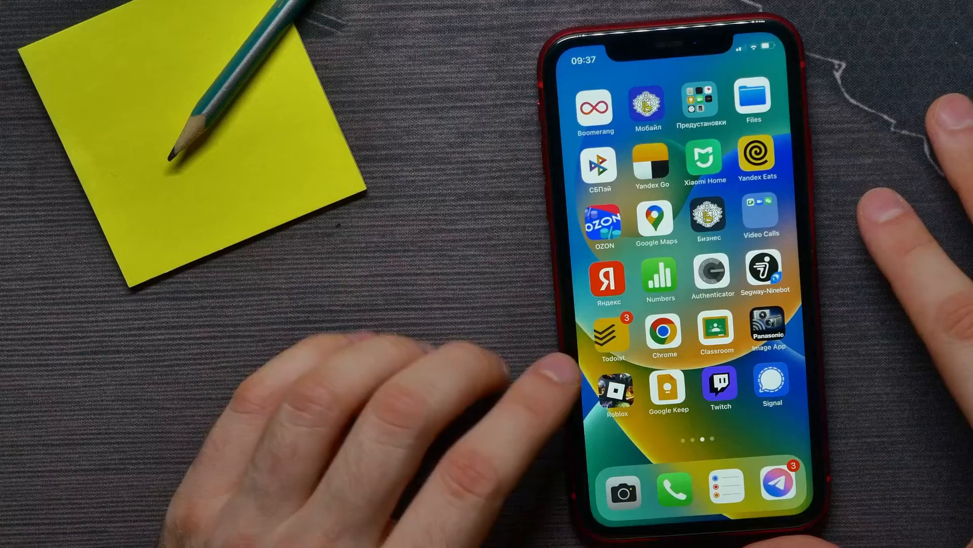
- Launch Roblox from the home screen and go to its Settings page
left_click(615, 391)
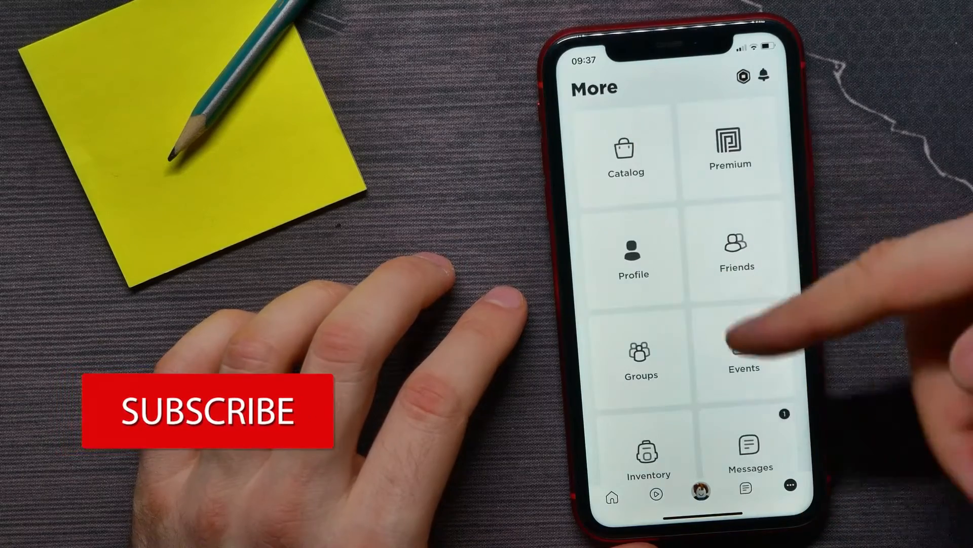
scroll("down", 3)
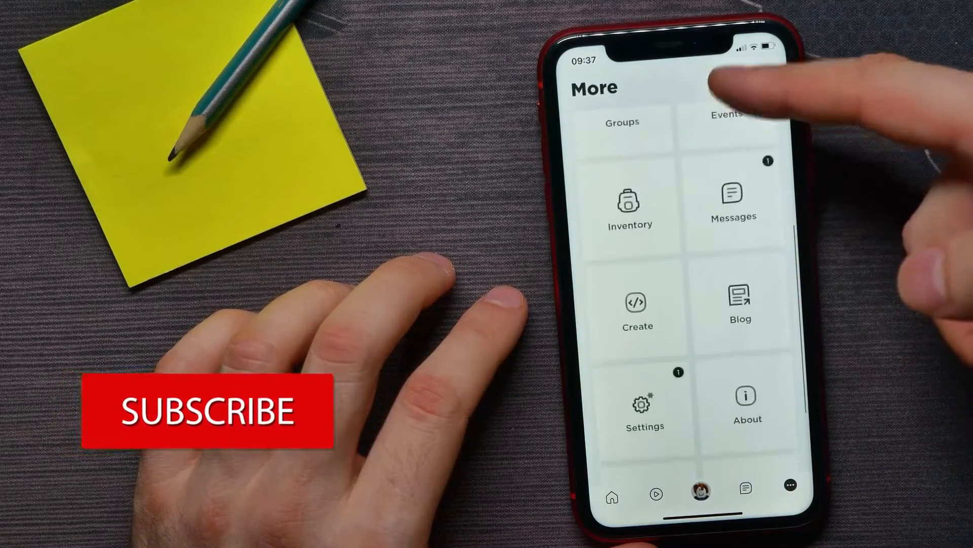
left_click(644, 404)
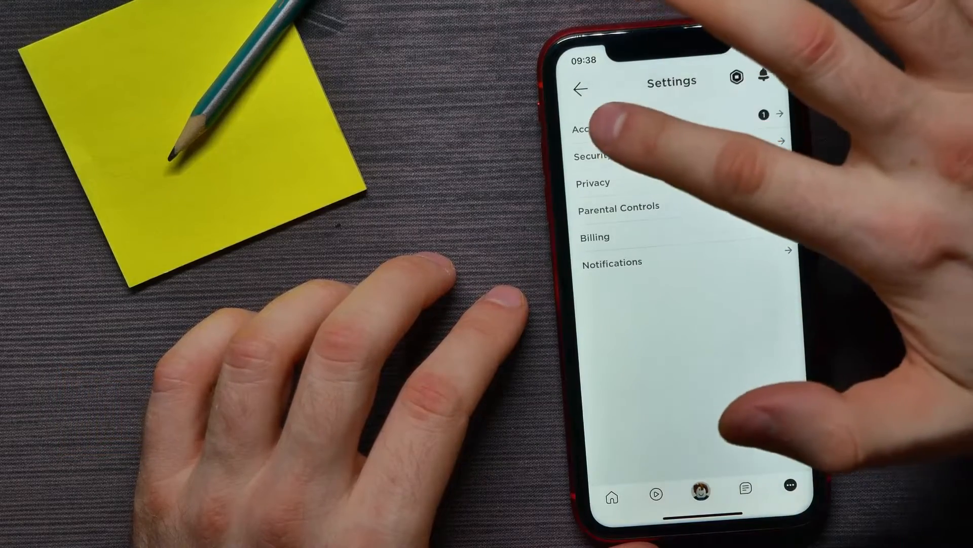
- Go to Account Info and start adding a phone number to the account
left_click(591, 129)
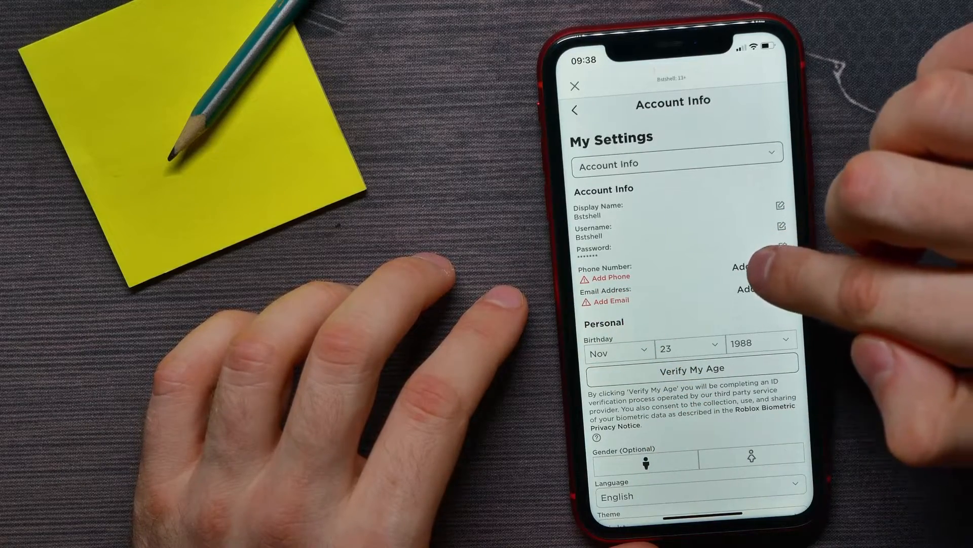
left_click(753, 266)
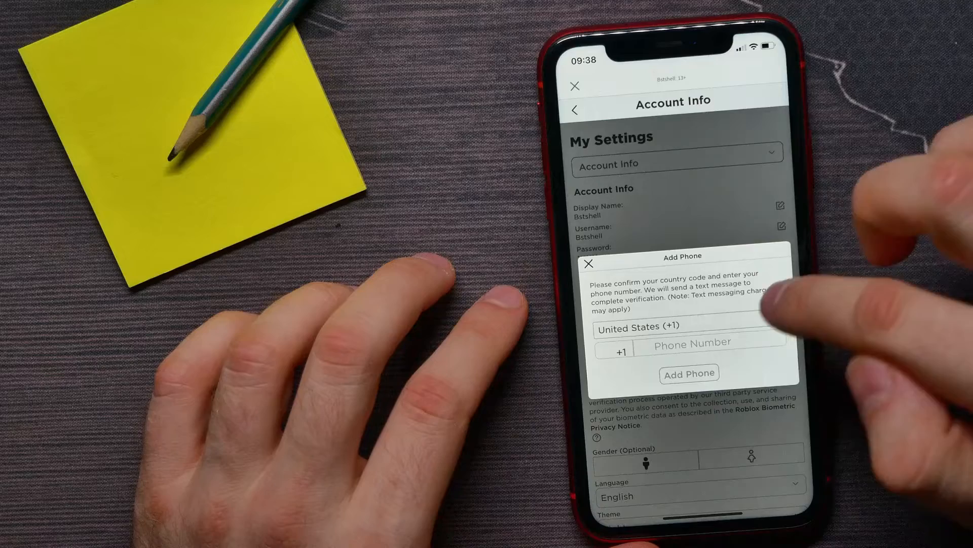
- Keep United States (+1) as the country code and focus the Phone Number field
left_click(691, 328)
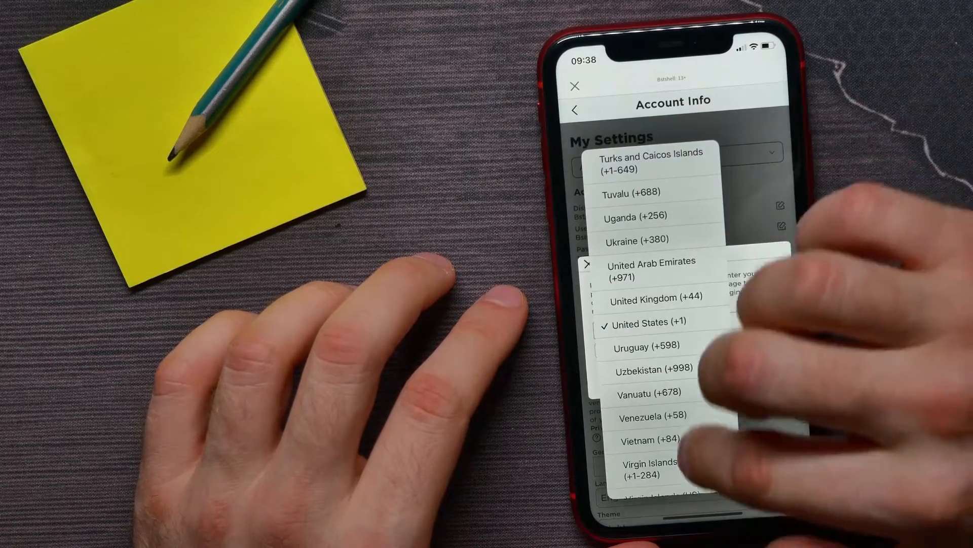
scroll("down", 3)
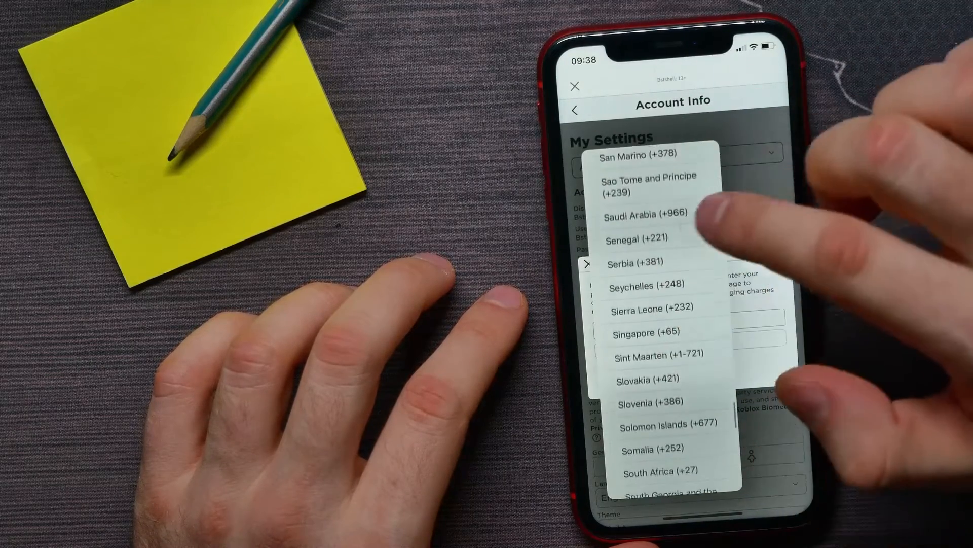
scroll("down", 3)
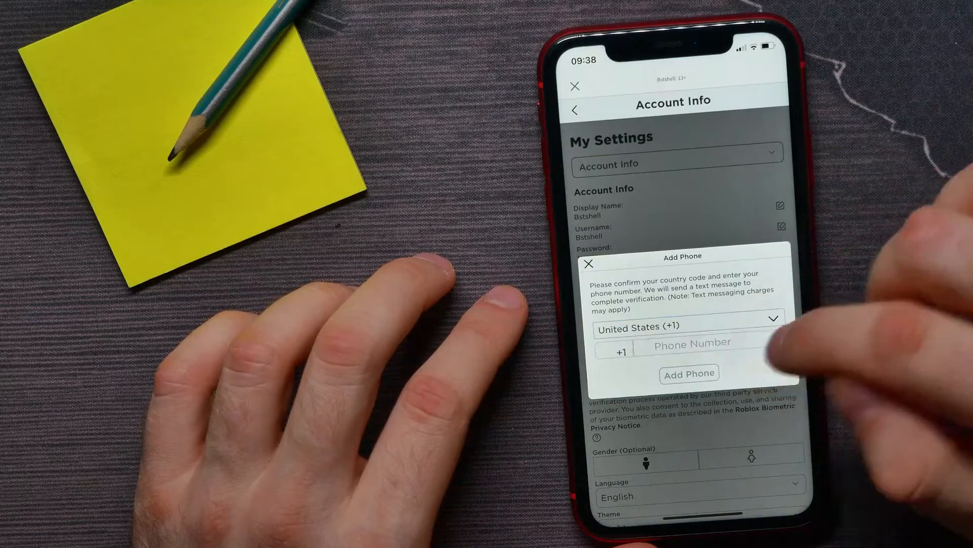
left_click(690, 342)
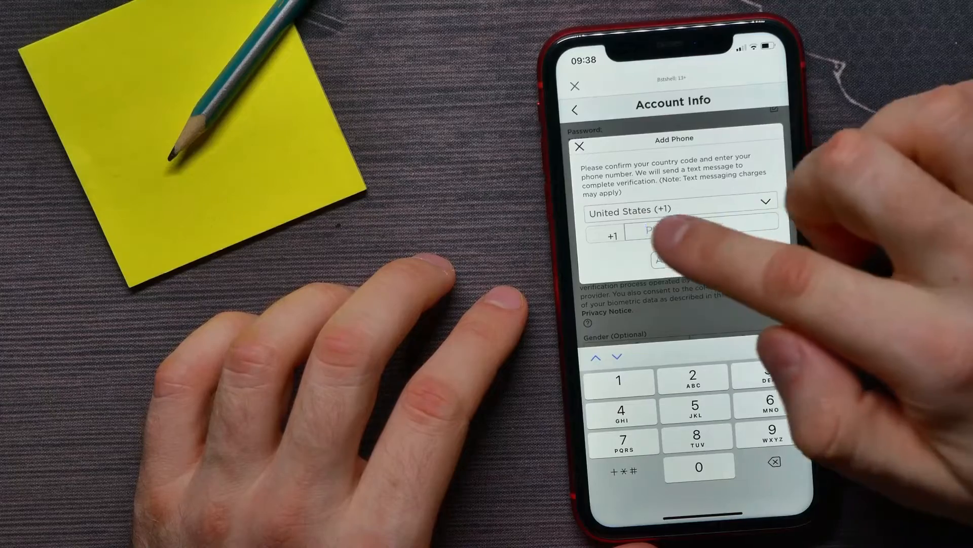